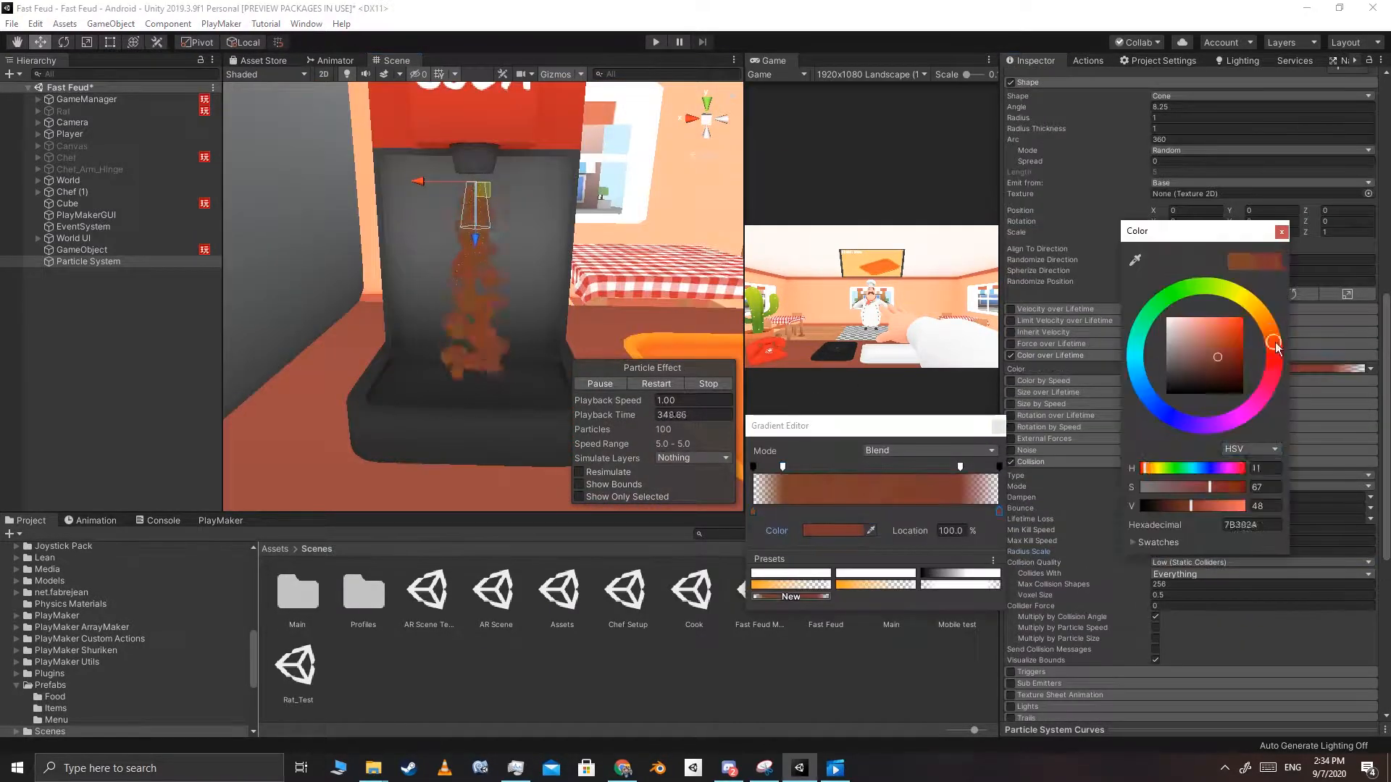
Pick the brown colour 7B302A for the soda particles' Color over Lifetime gradient
drag(1276, 344, 1243, 346)
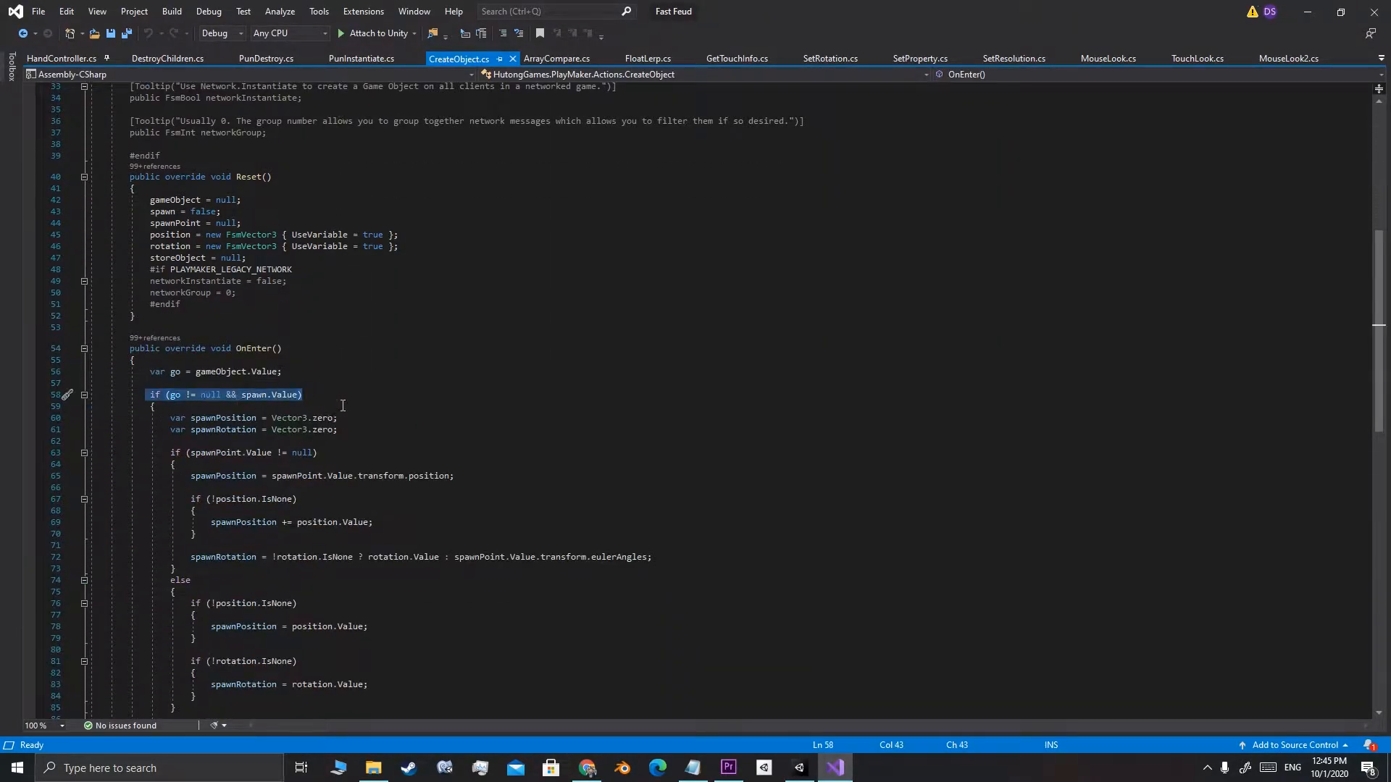
scroll(down, 3)
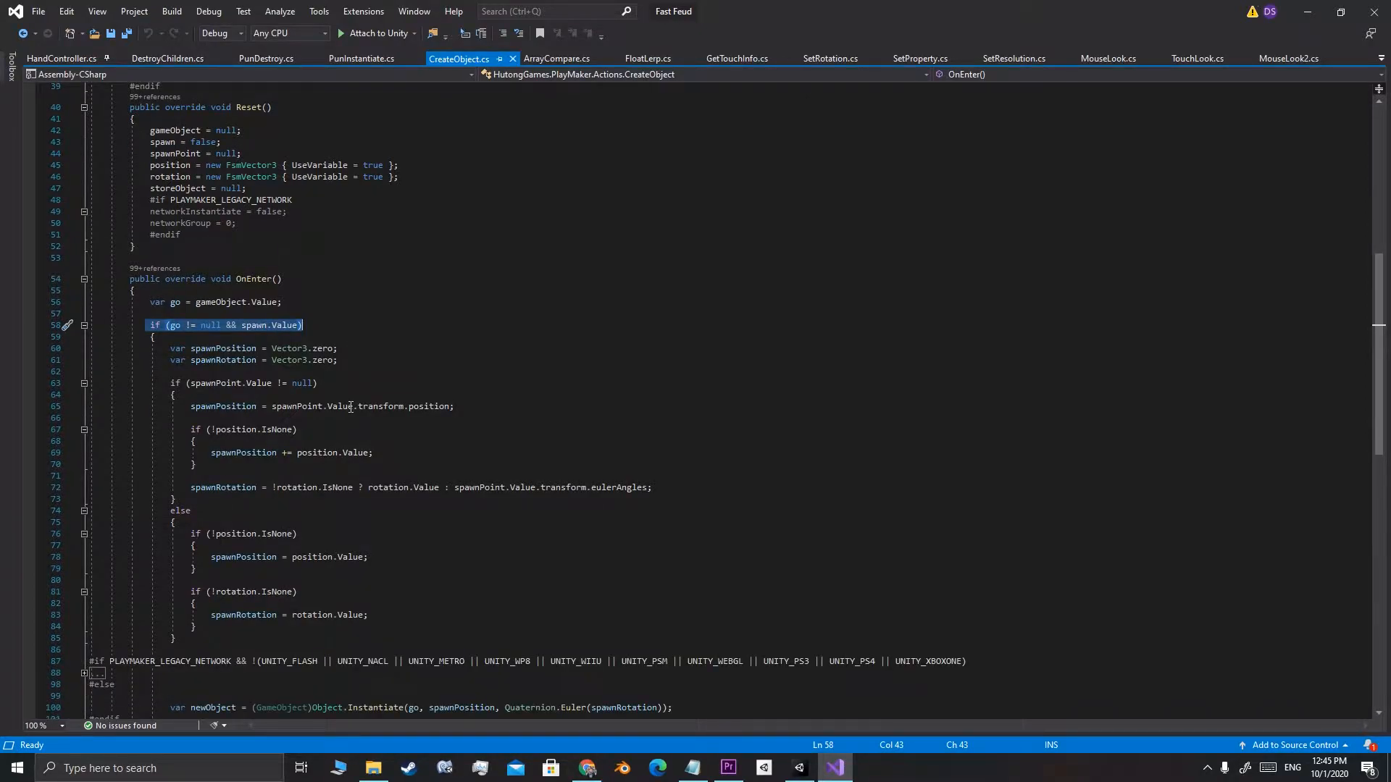
scroll(down, 3)
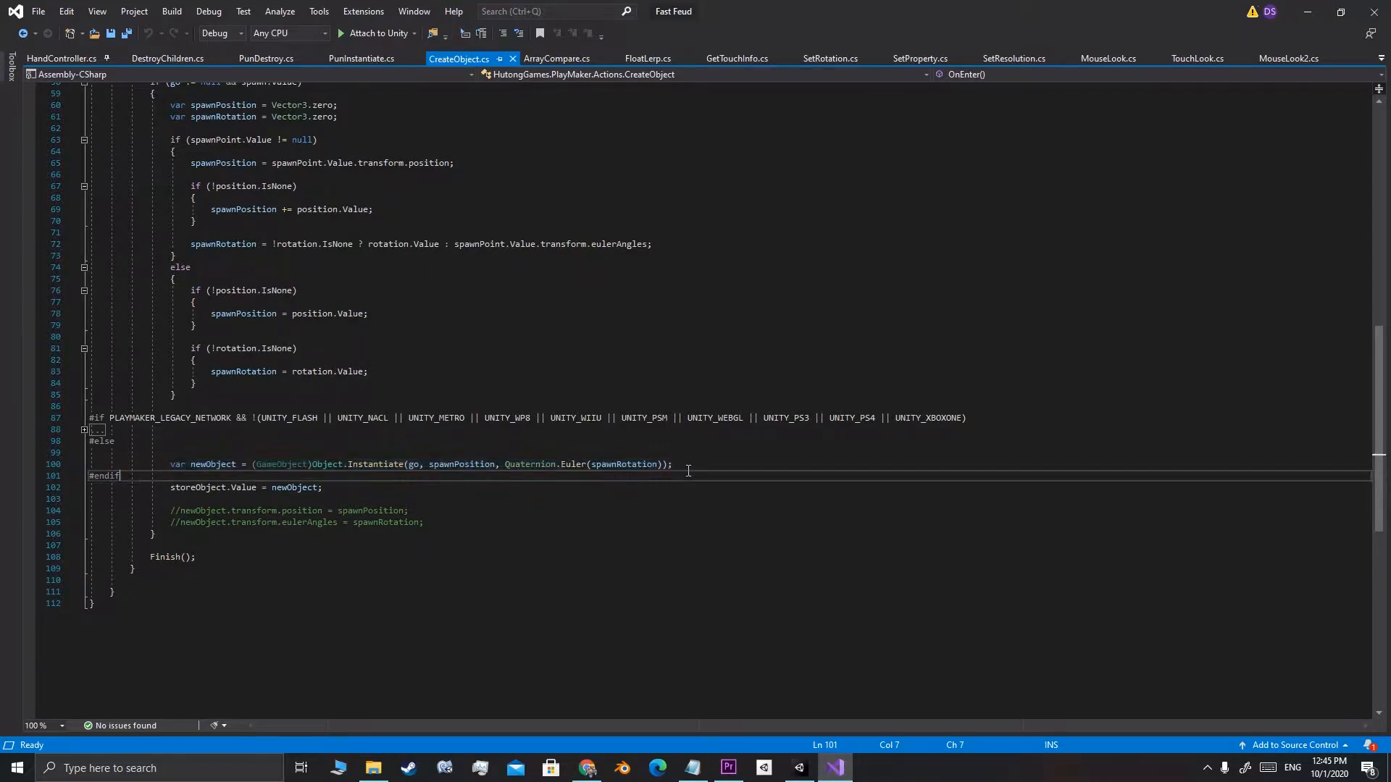
click(798, 768)
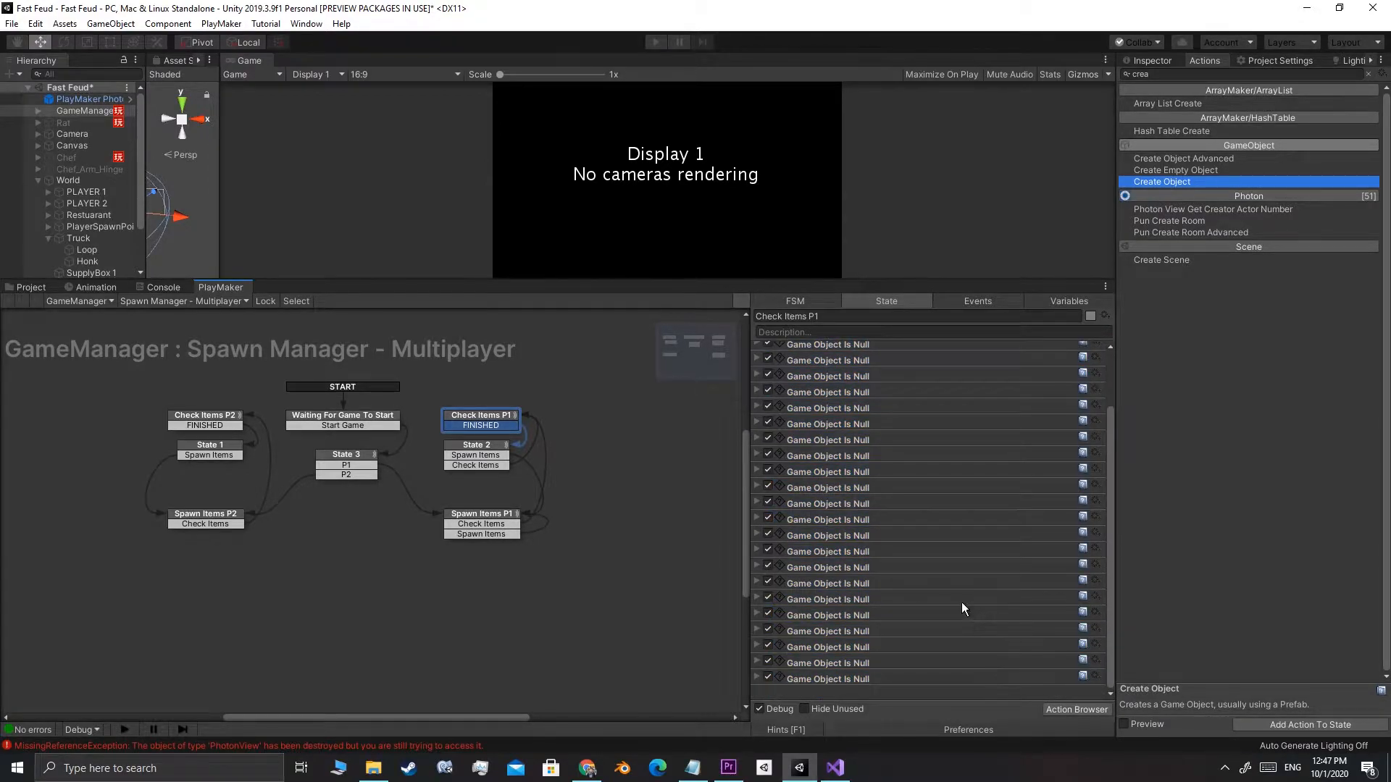
Select the Create Object action from the PlayMaker Action Browser for Check Items P1
click(655, 42)
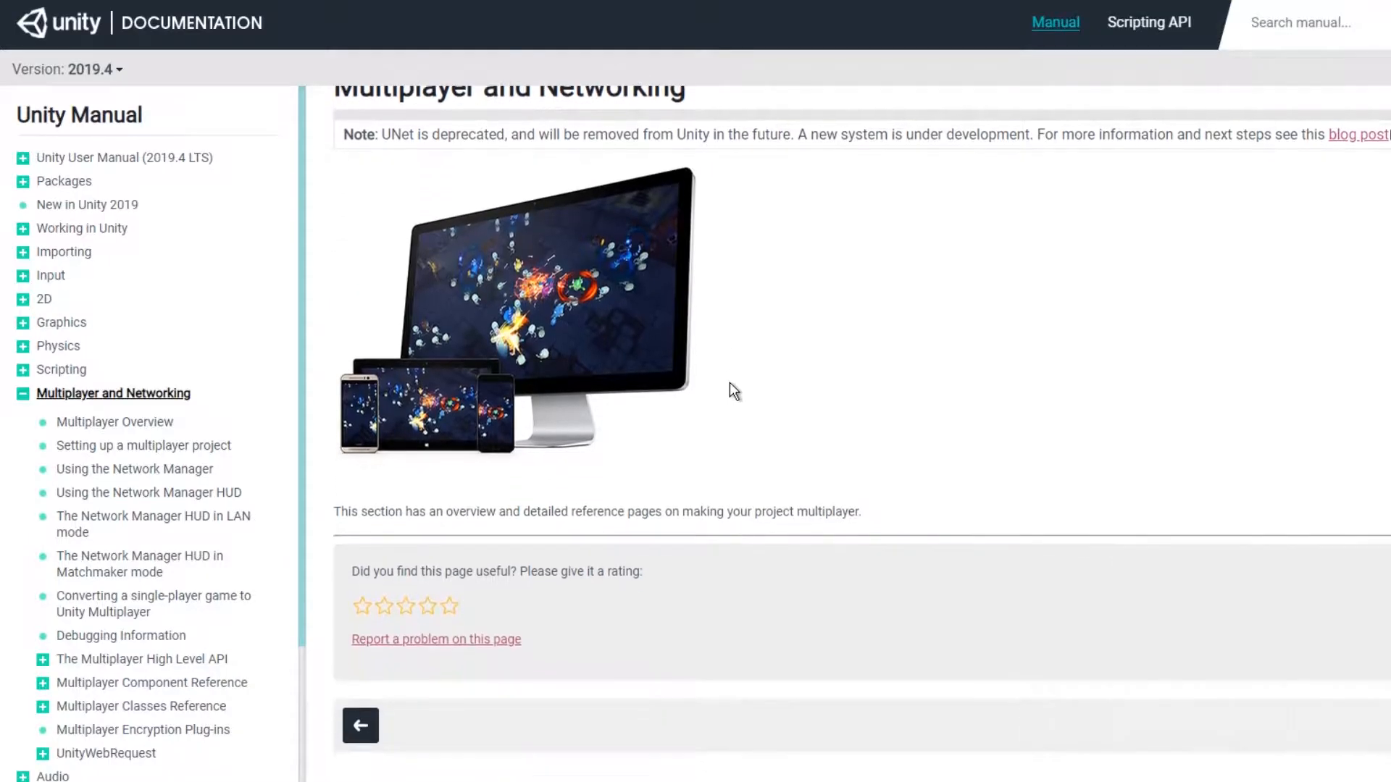
mouse_move(207, 210)
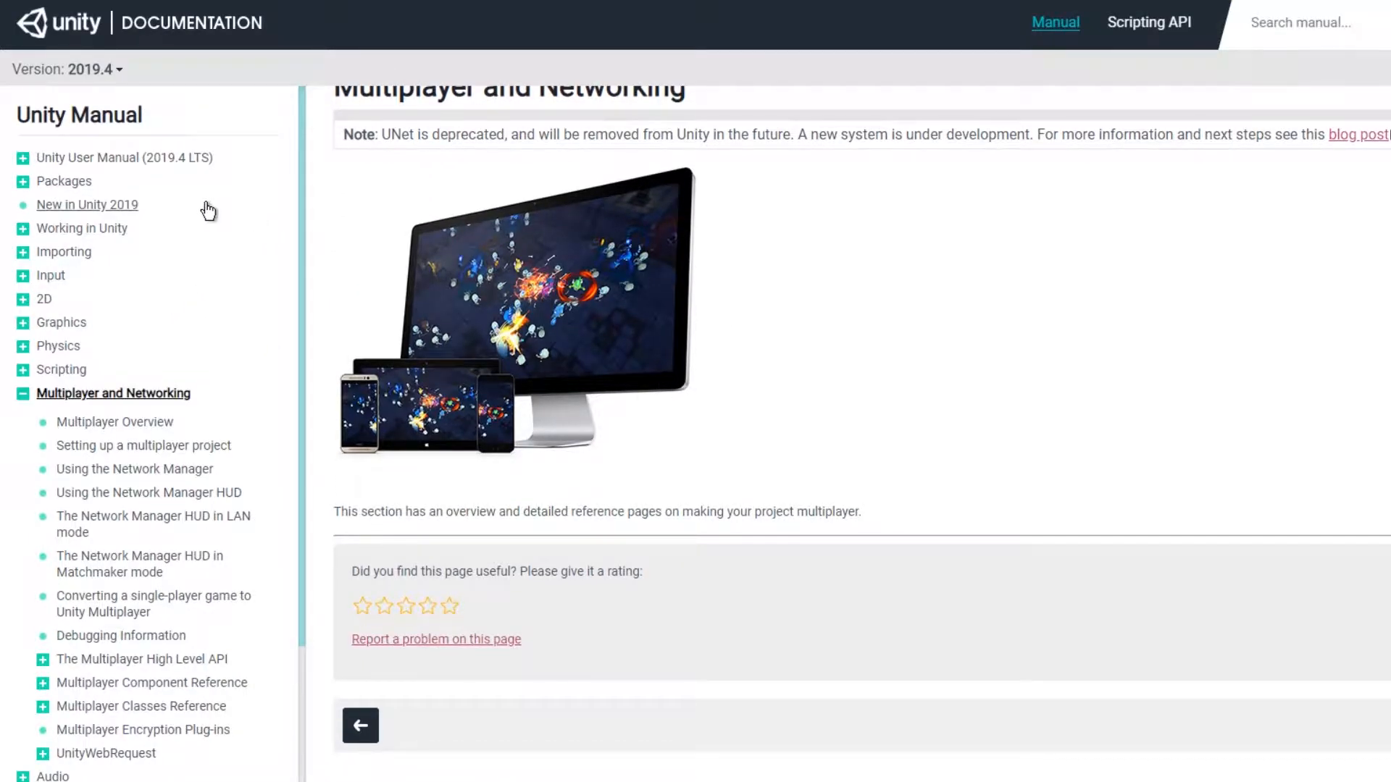
Scroll through the PUN 2 - FREE asset description
scroll(down, 3)
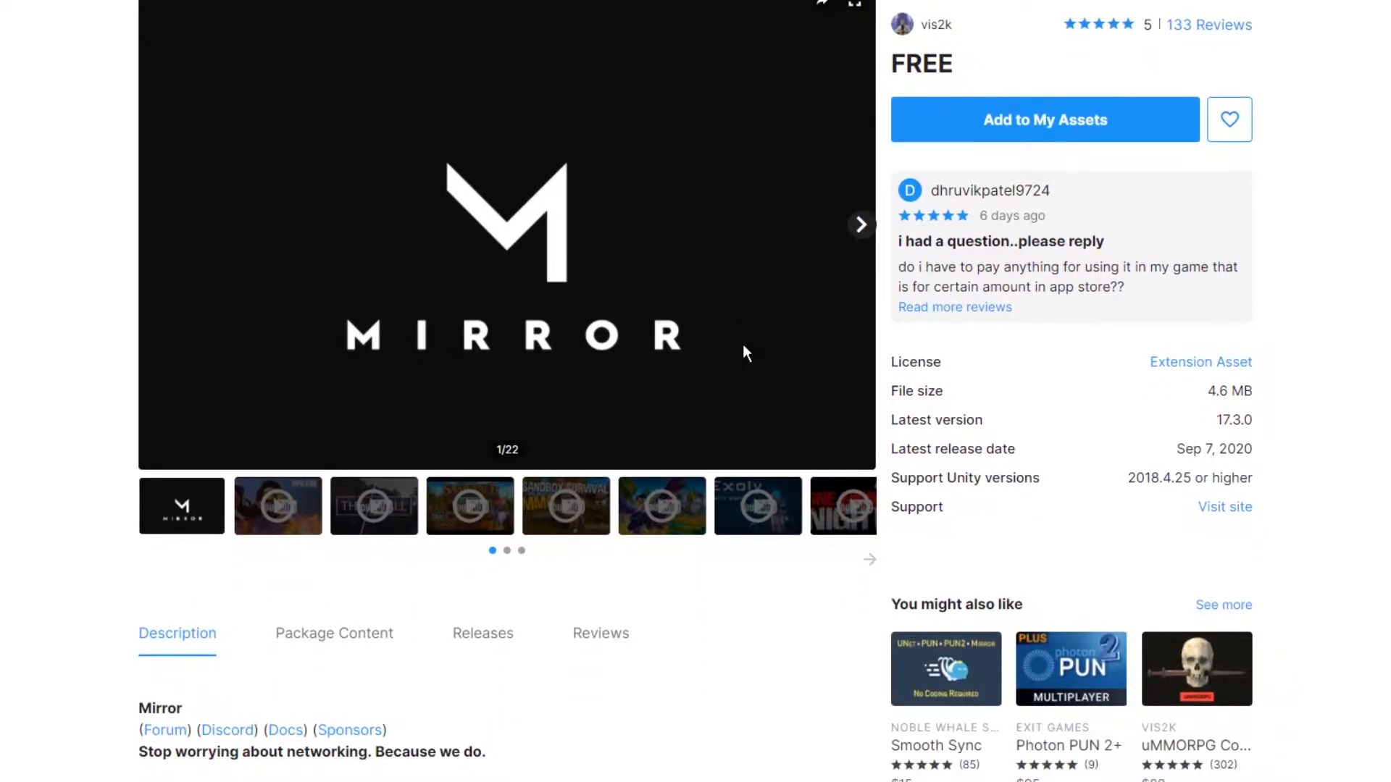
scroll(down, 3)
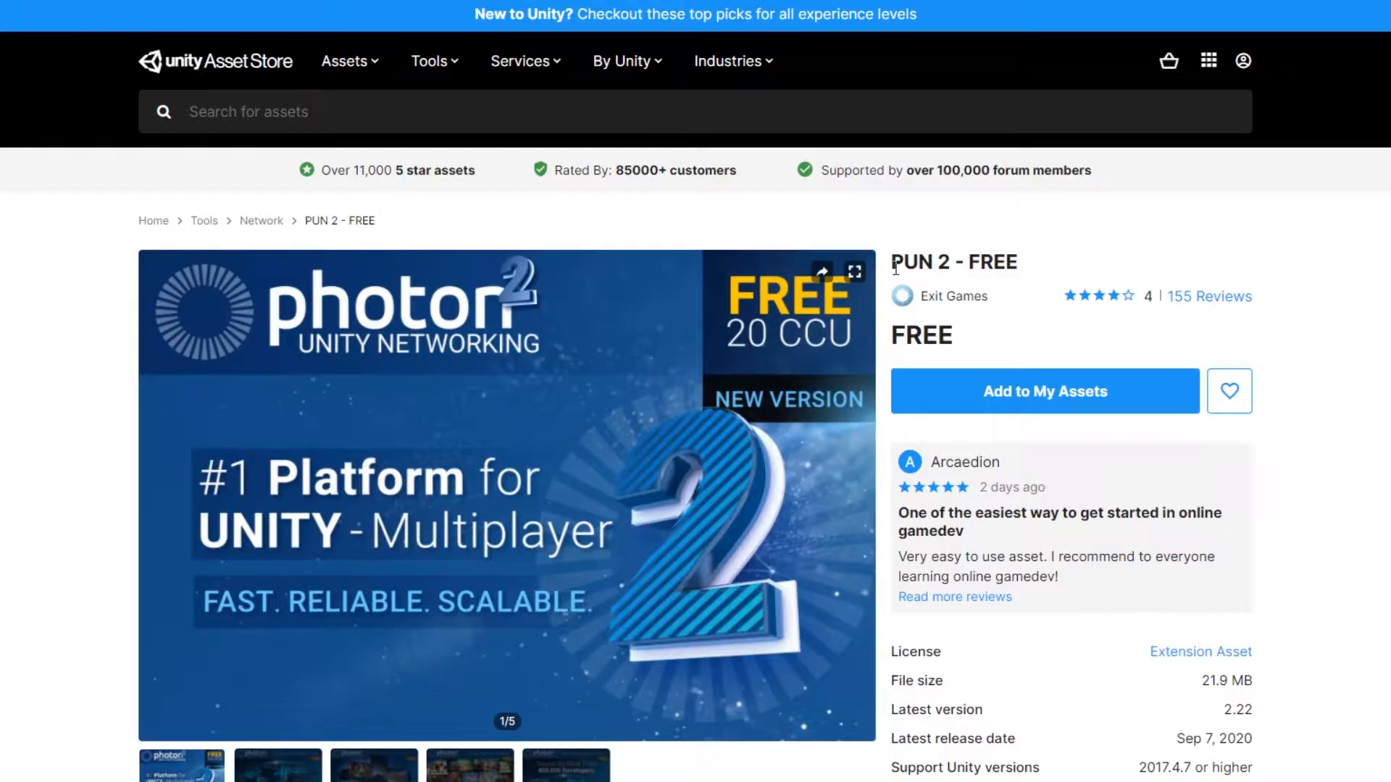
scroll(down, 3)
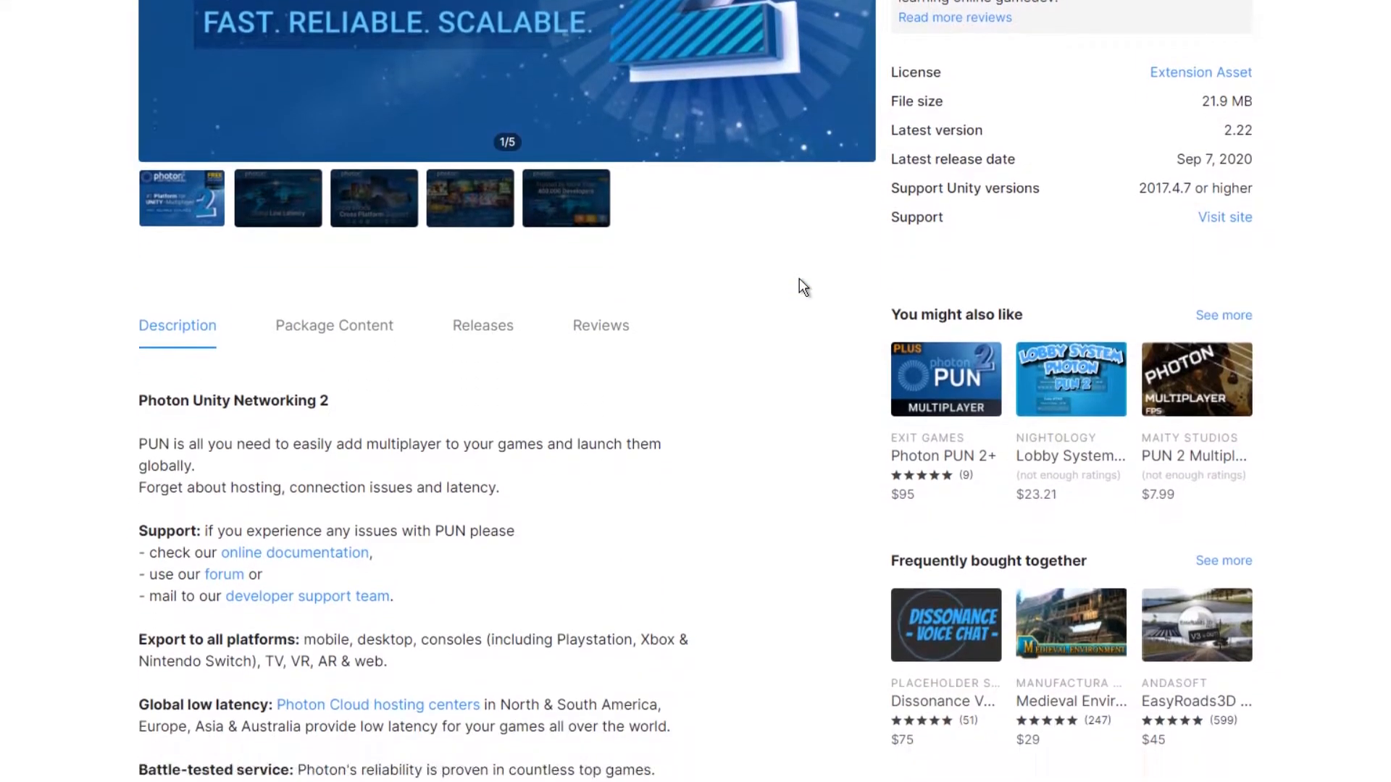
scroll(down, 3)
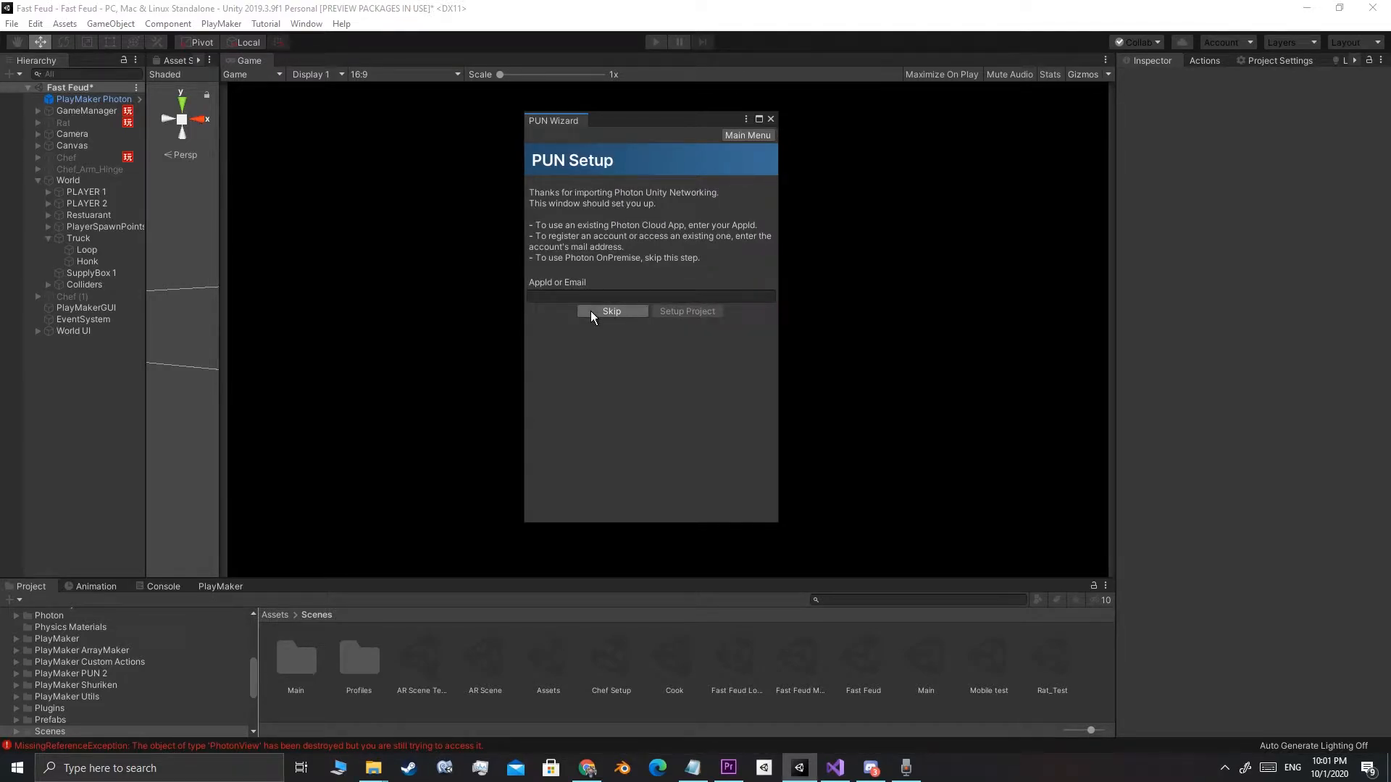
Skip the PUN Wizard AppId entry, then restart Play mode to test player and item spawning
click(610, 312)
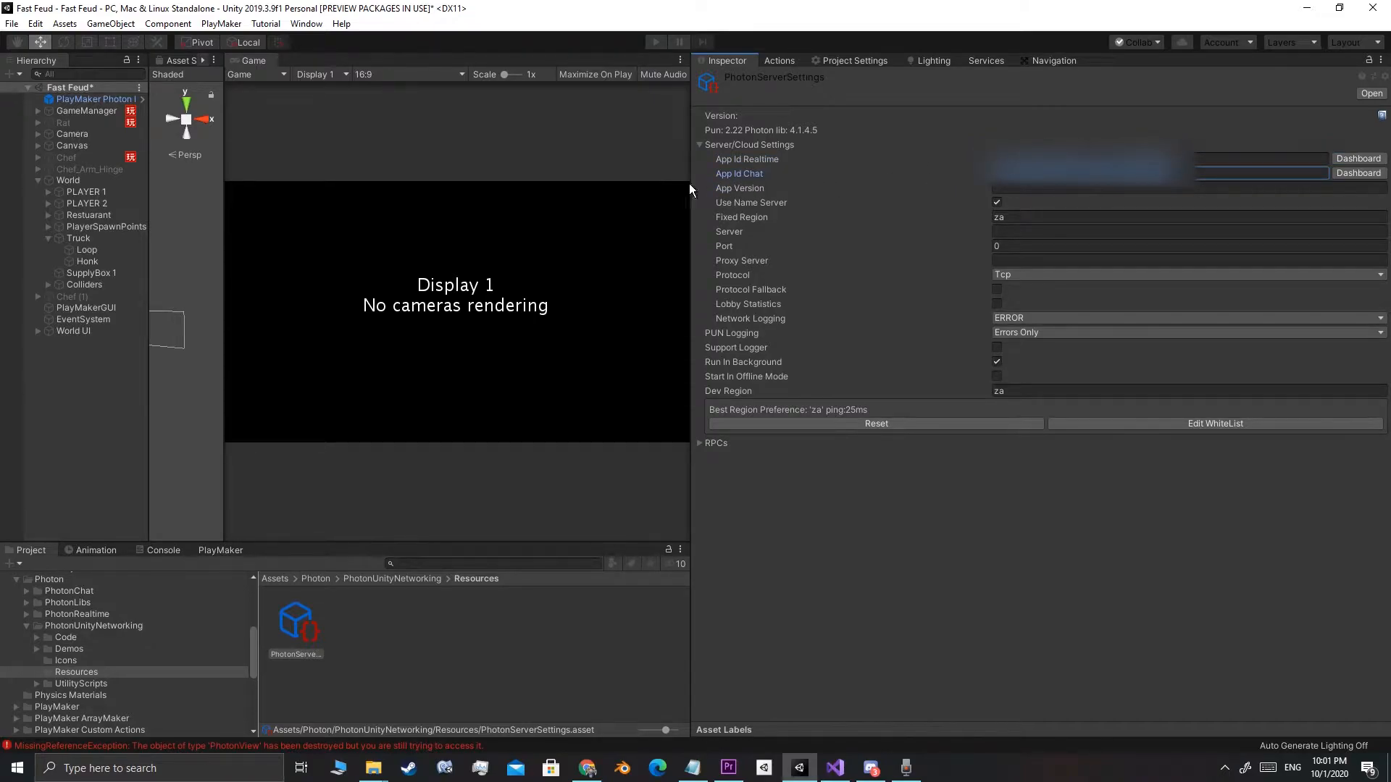
click(654, 42)
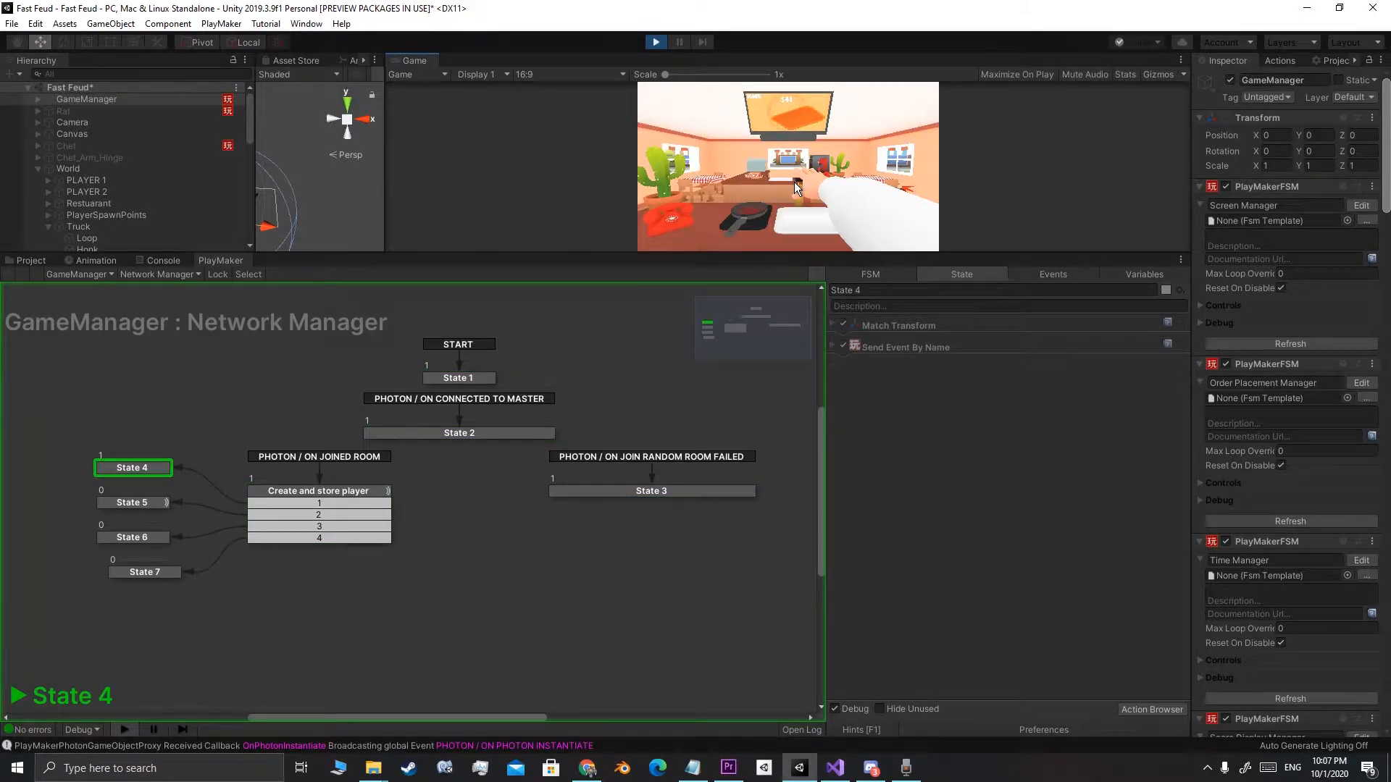
click(656, 42)
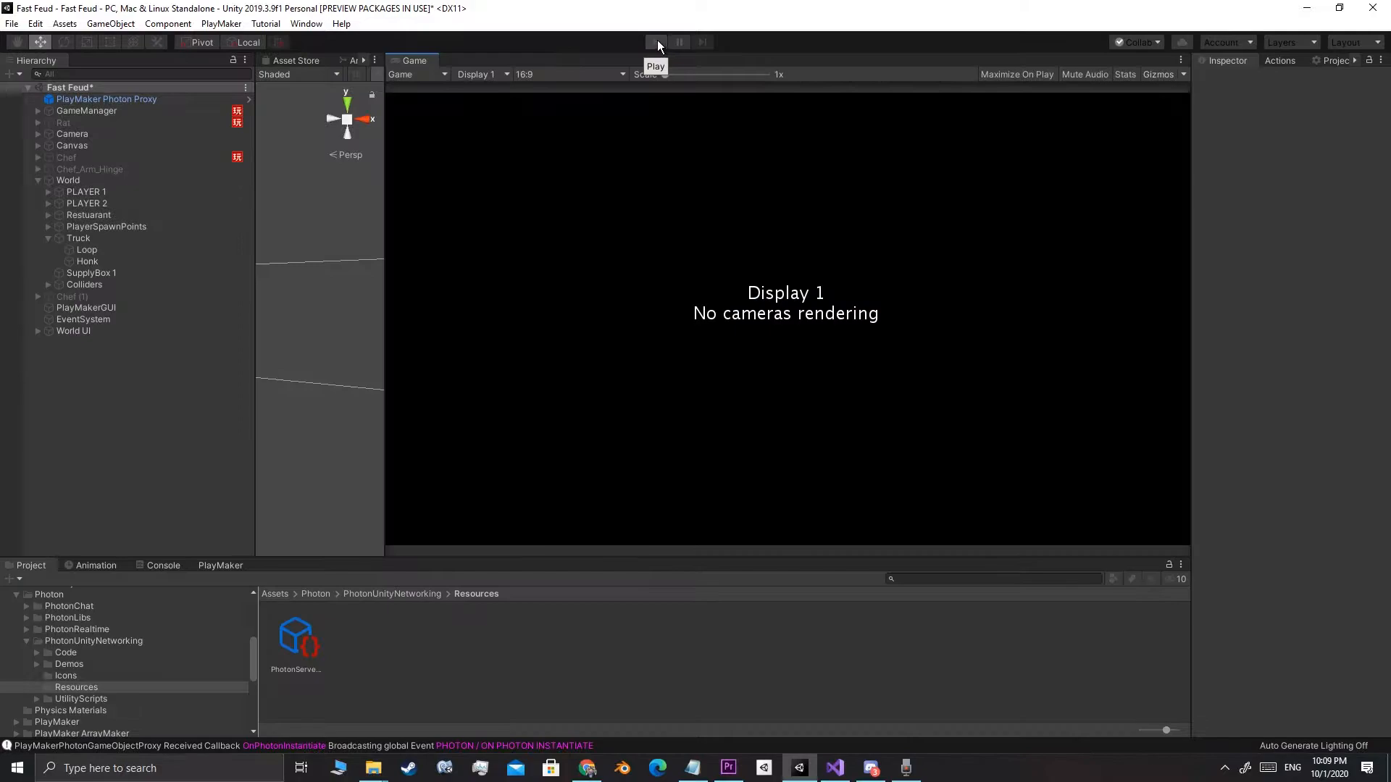
click(657, 42)
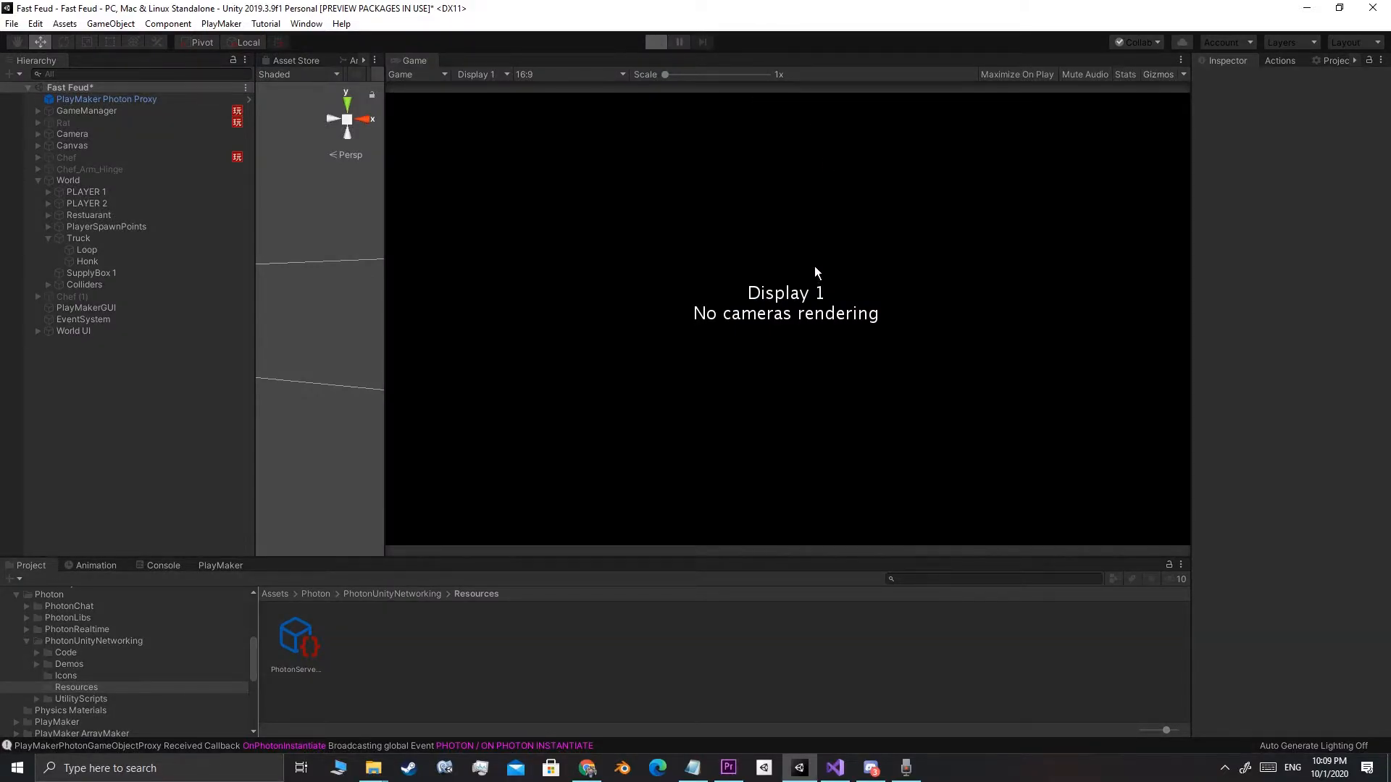
click(655, 42)
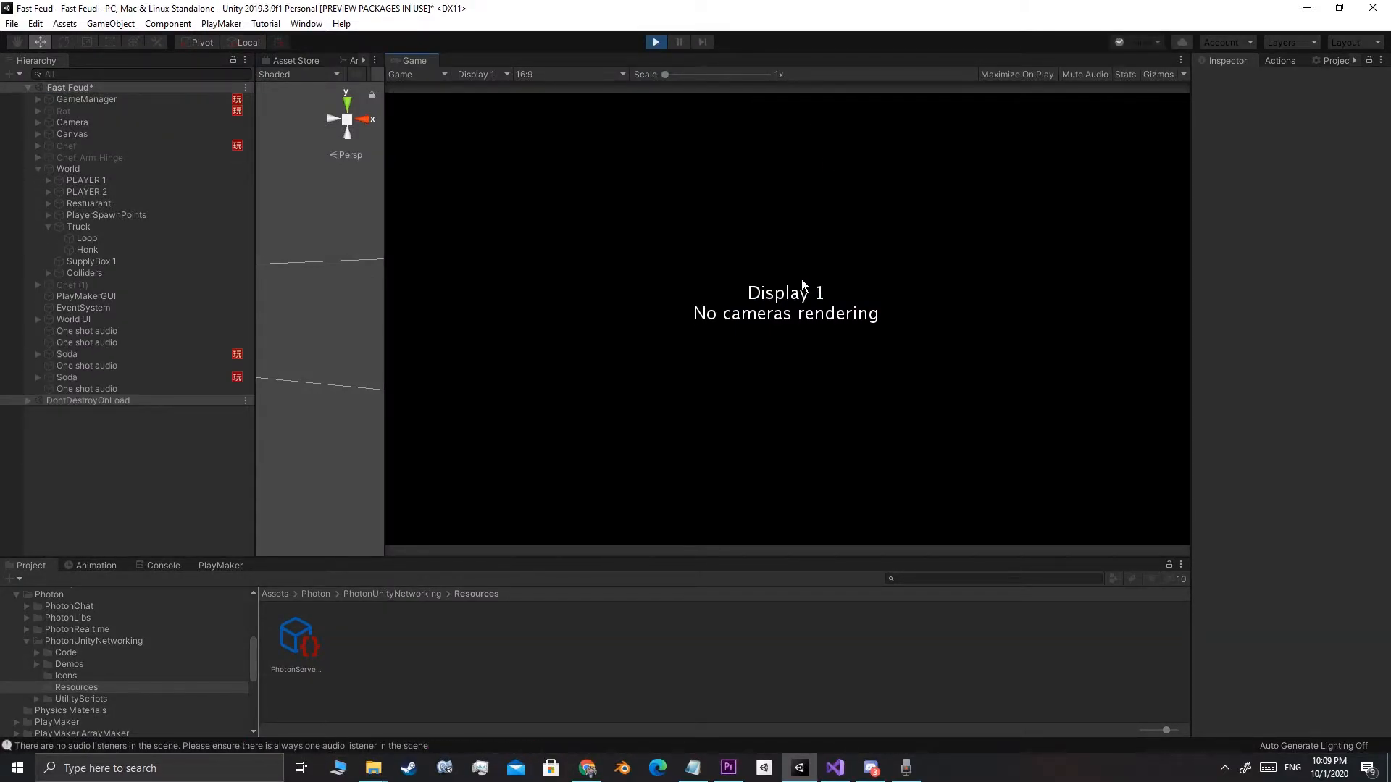
click(655, 42)
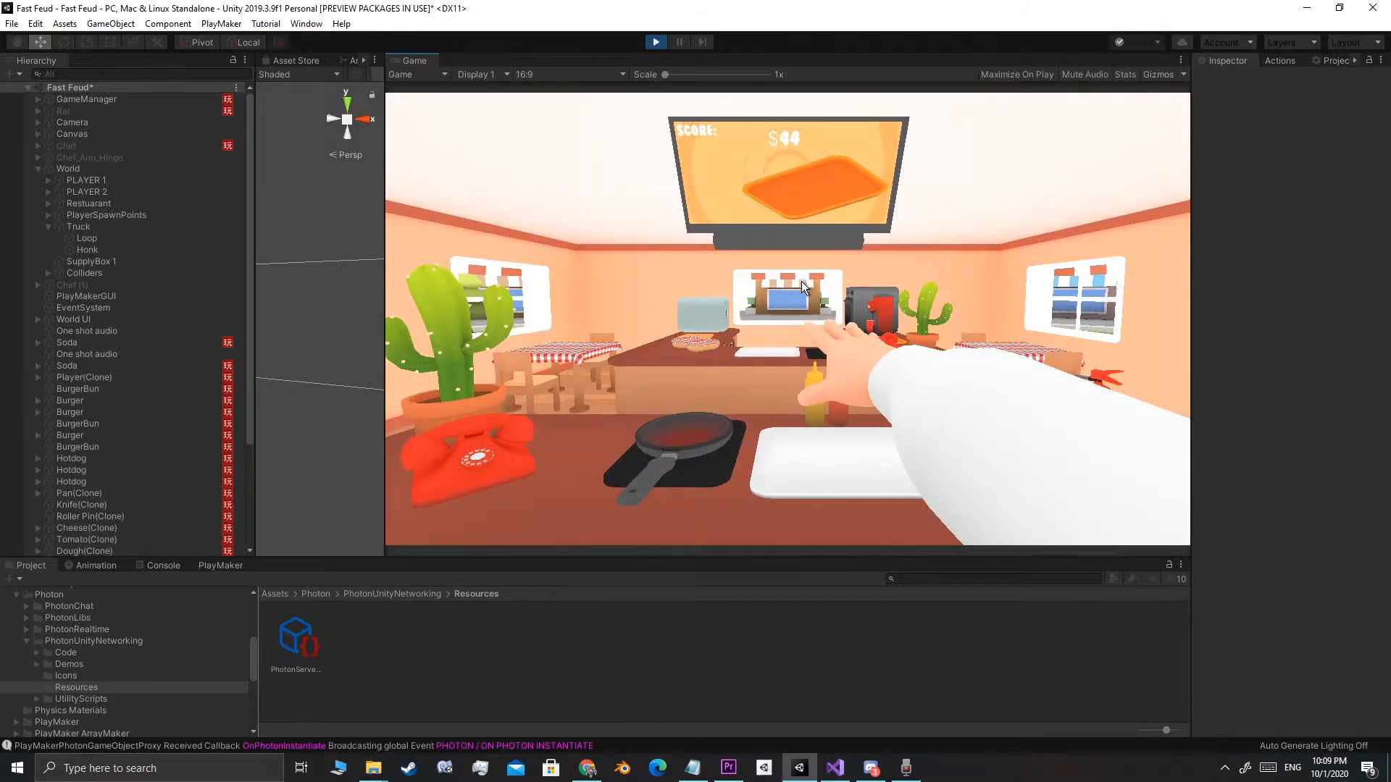